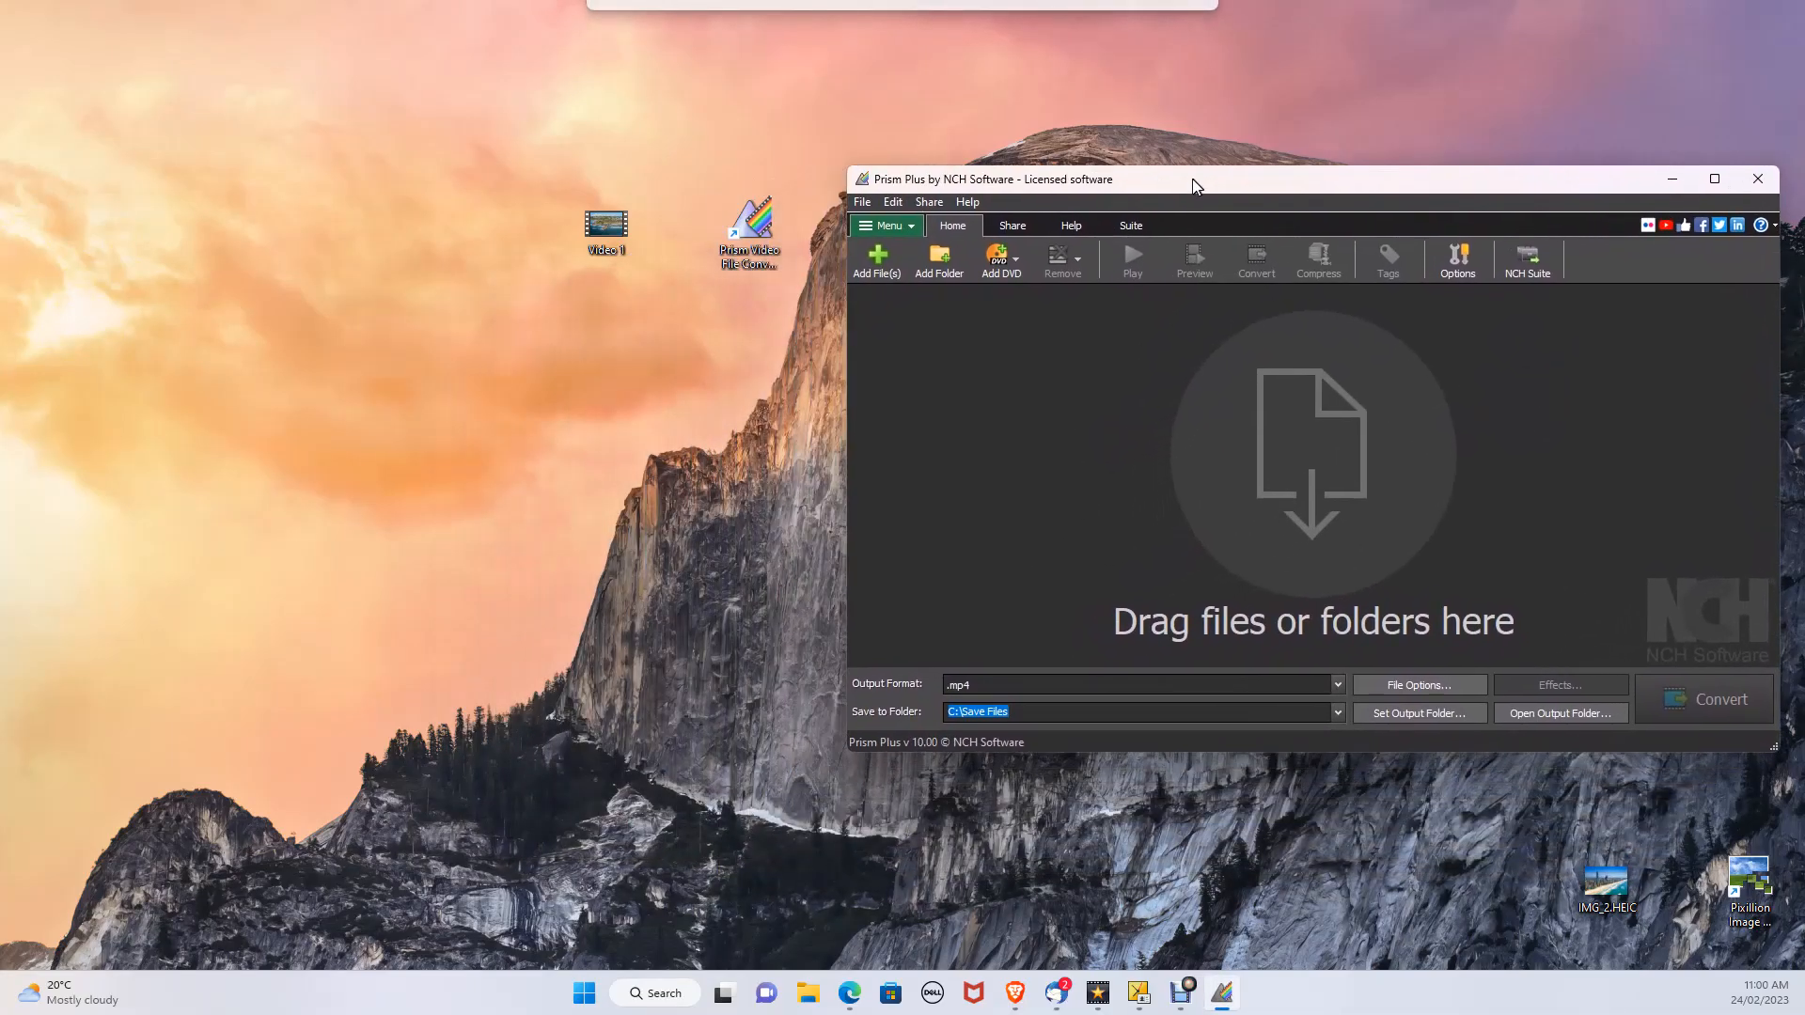
Add the 152.676 MB Video 1 MP4 clip to Prism's conversion list.
{"action": "left_click", "coordinate": [938, 261]}
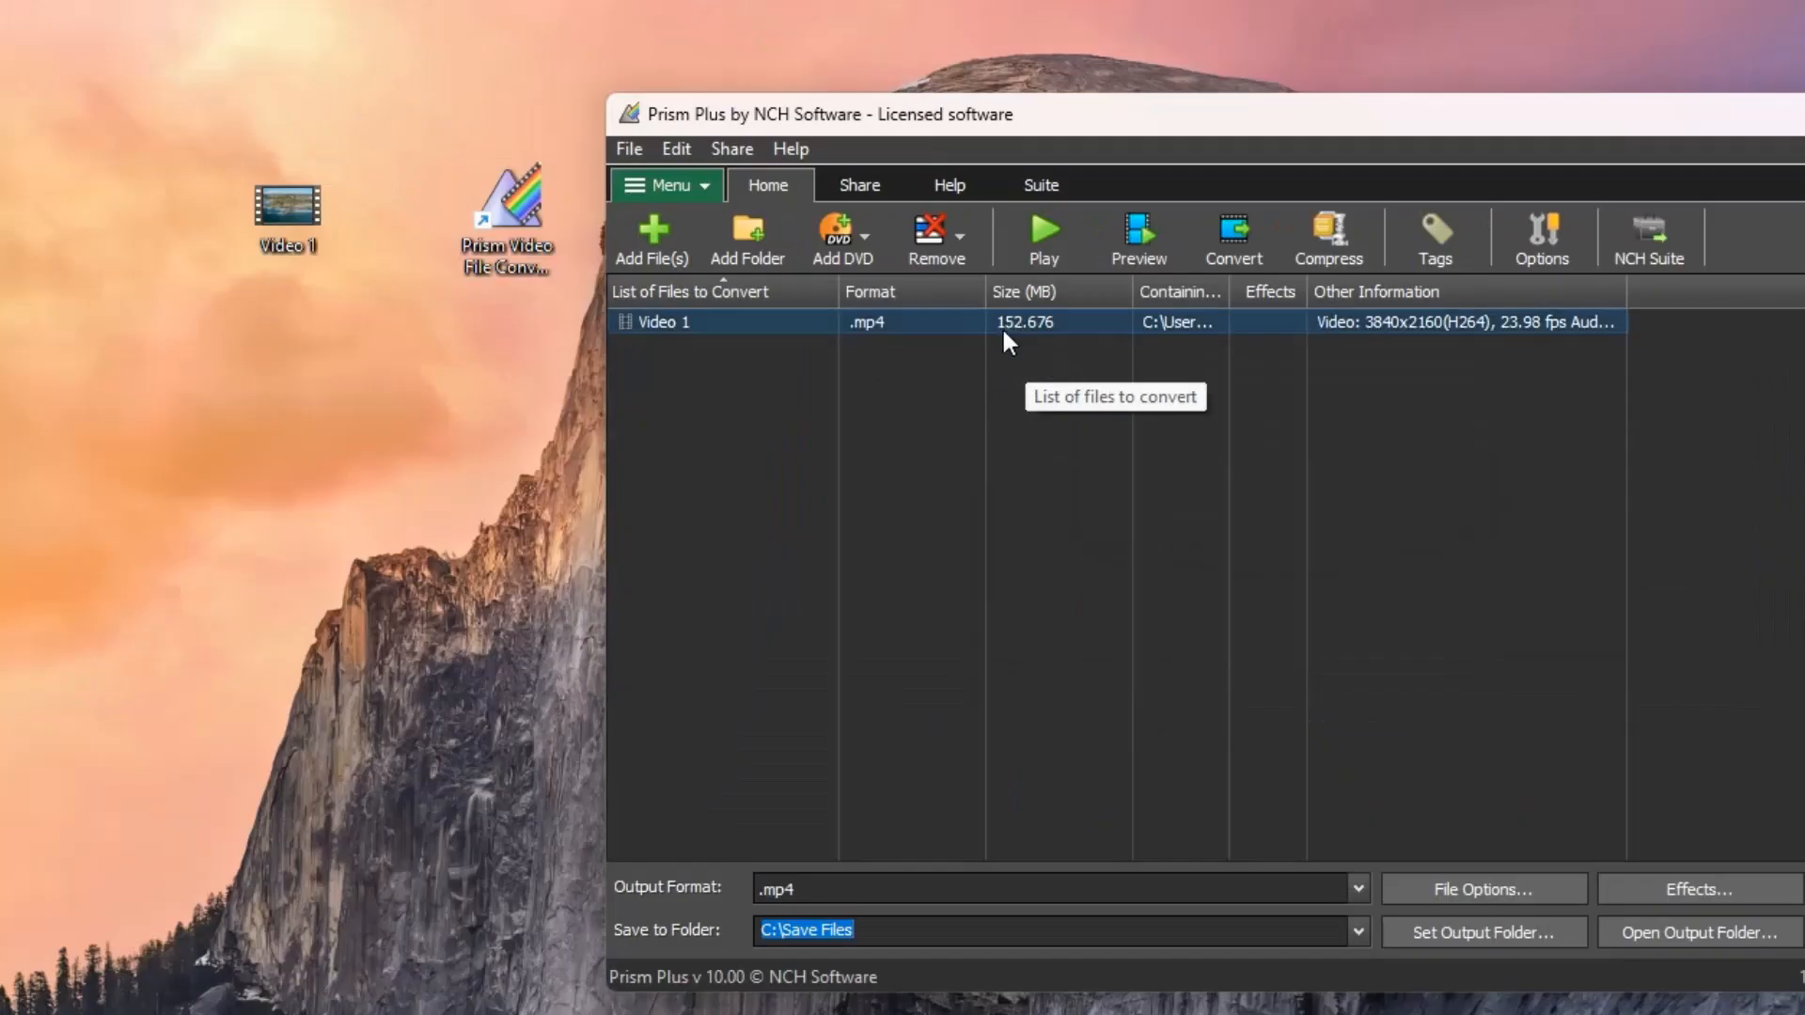
Confirm the MP4 encoding settings use the H264 compressor at default quality.
{"action": "left_click", "coordinate": [1481, 888]}
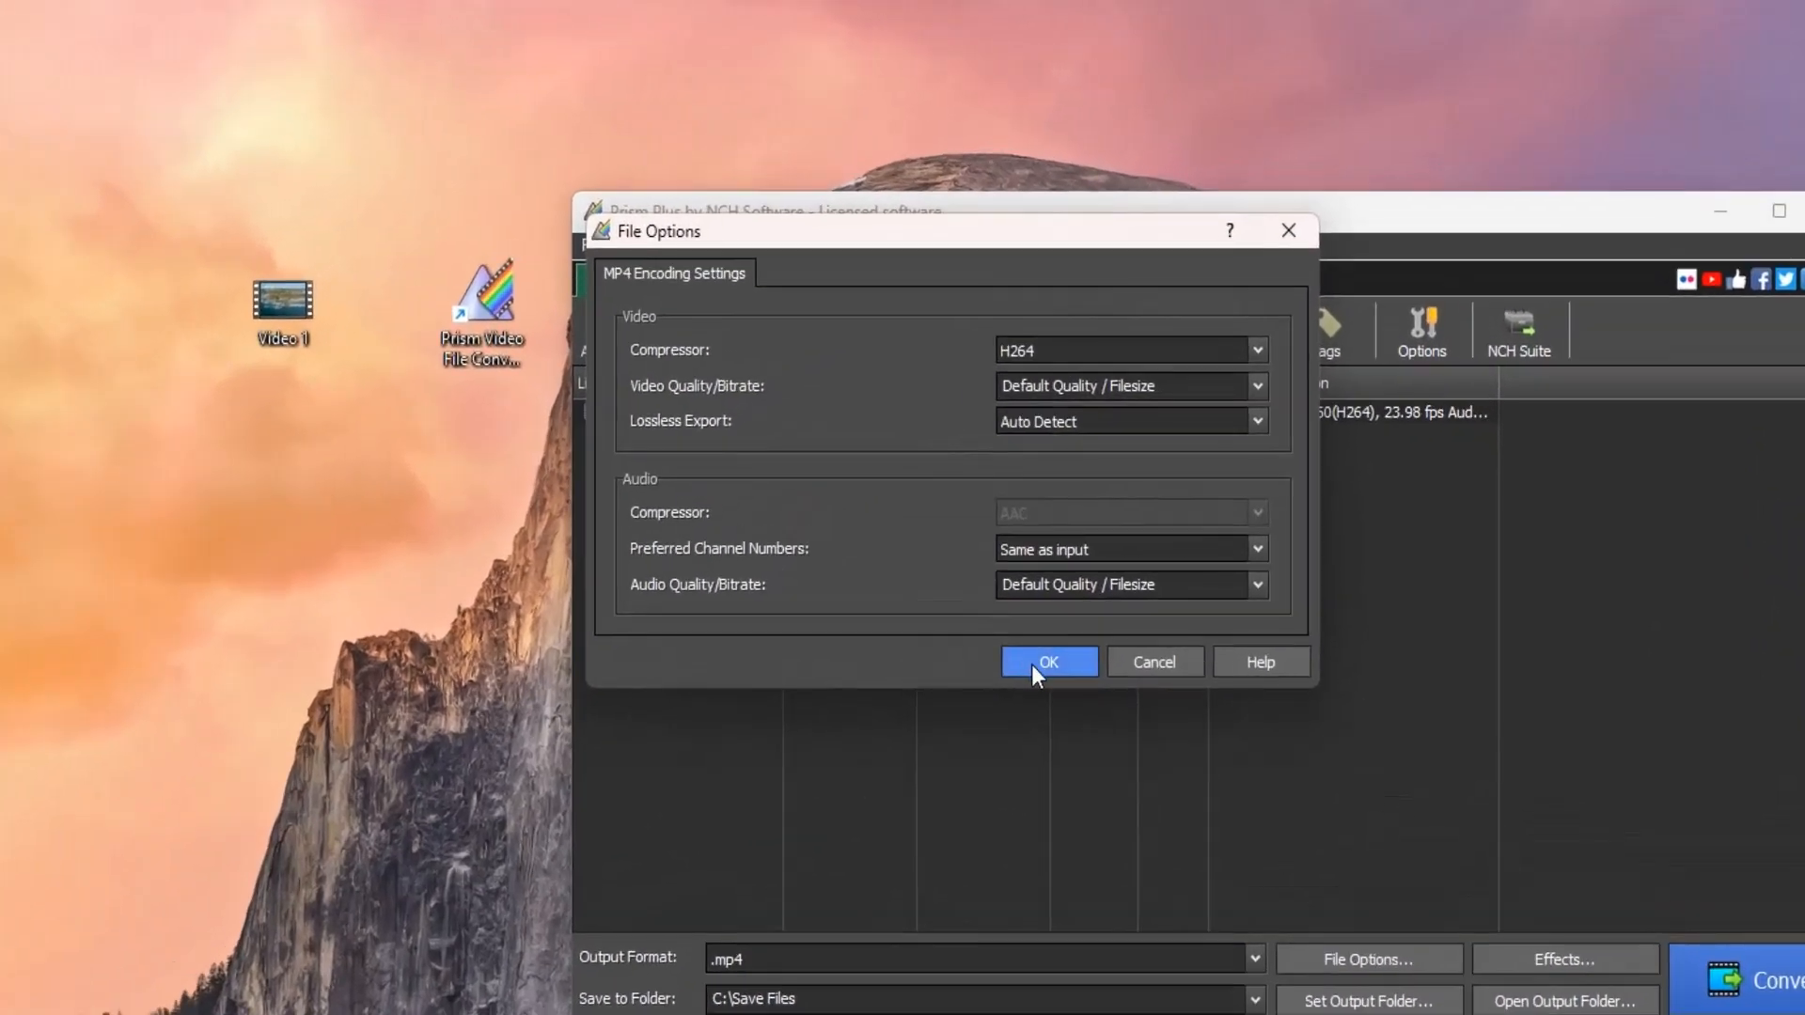
{"action": "left_click", "coordinate": [1046, 662]}
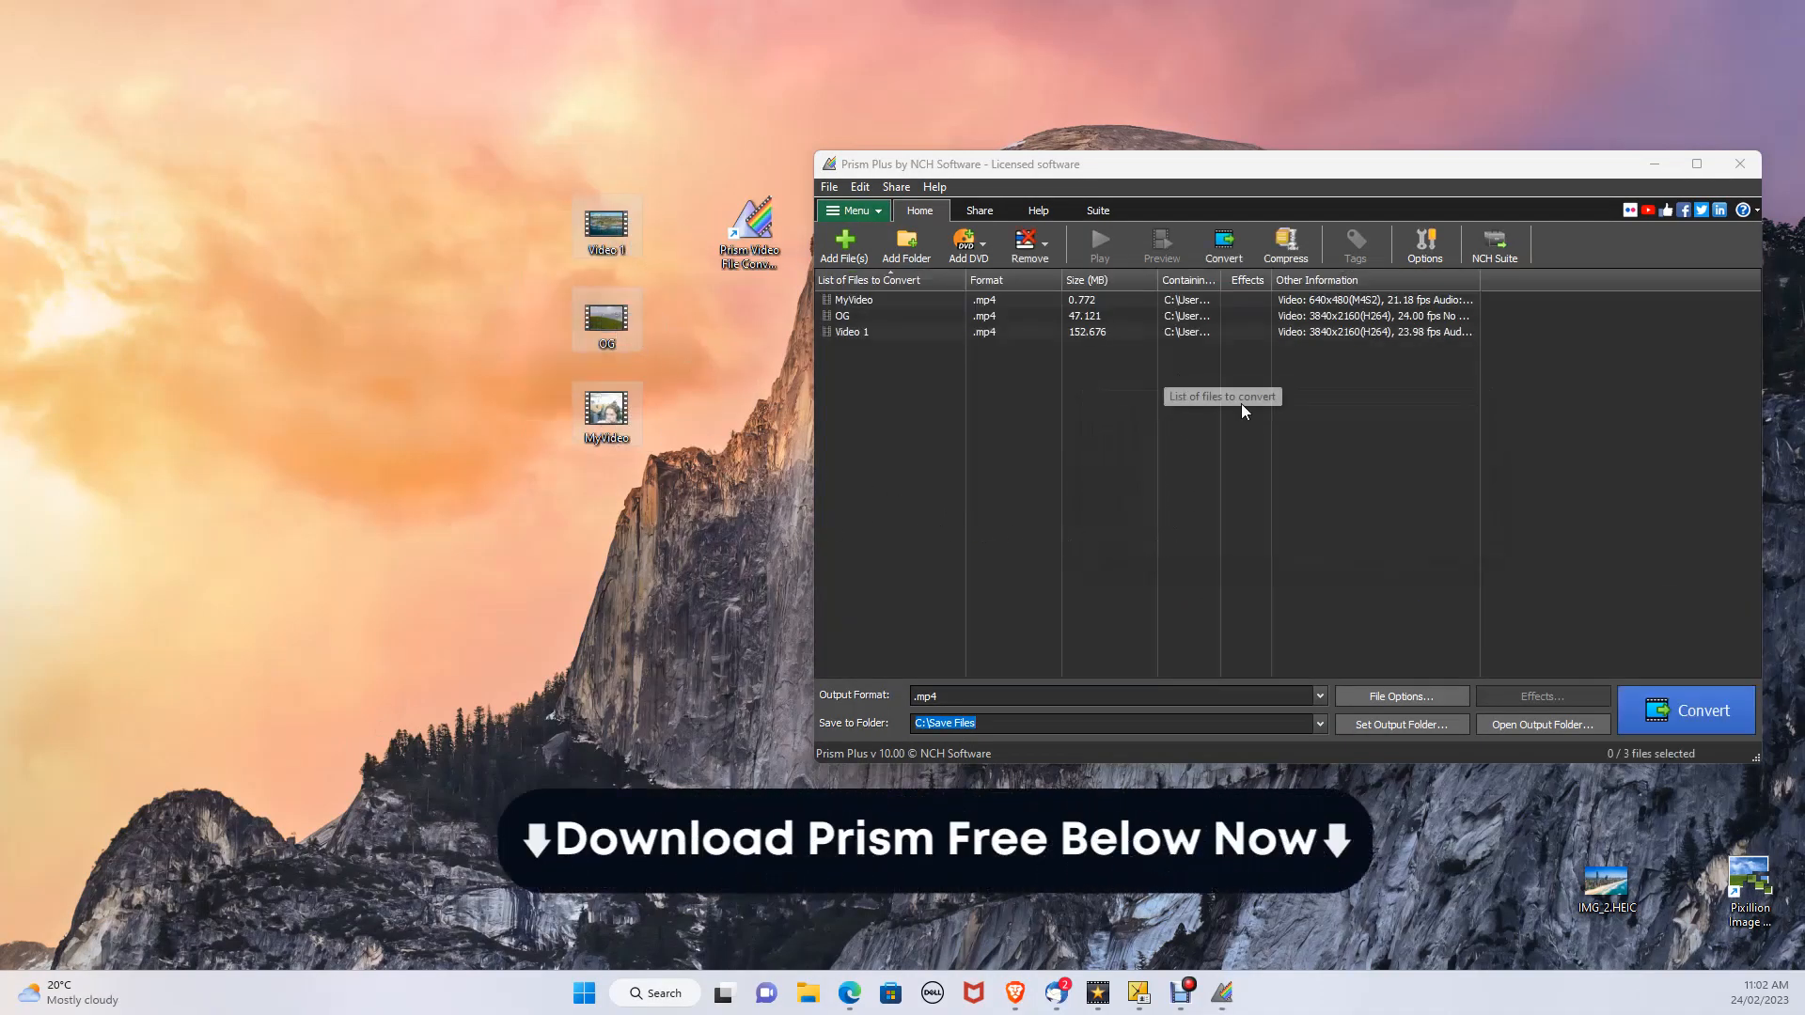
{"action": "mouse_move", "coordinate": [1654, 727]}
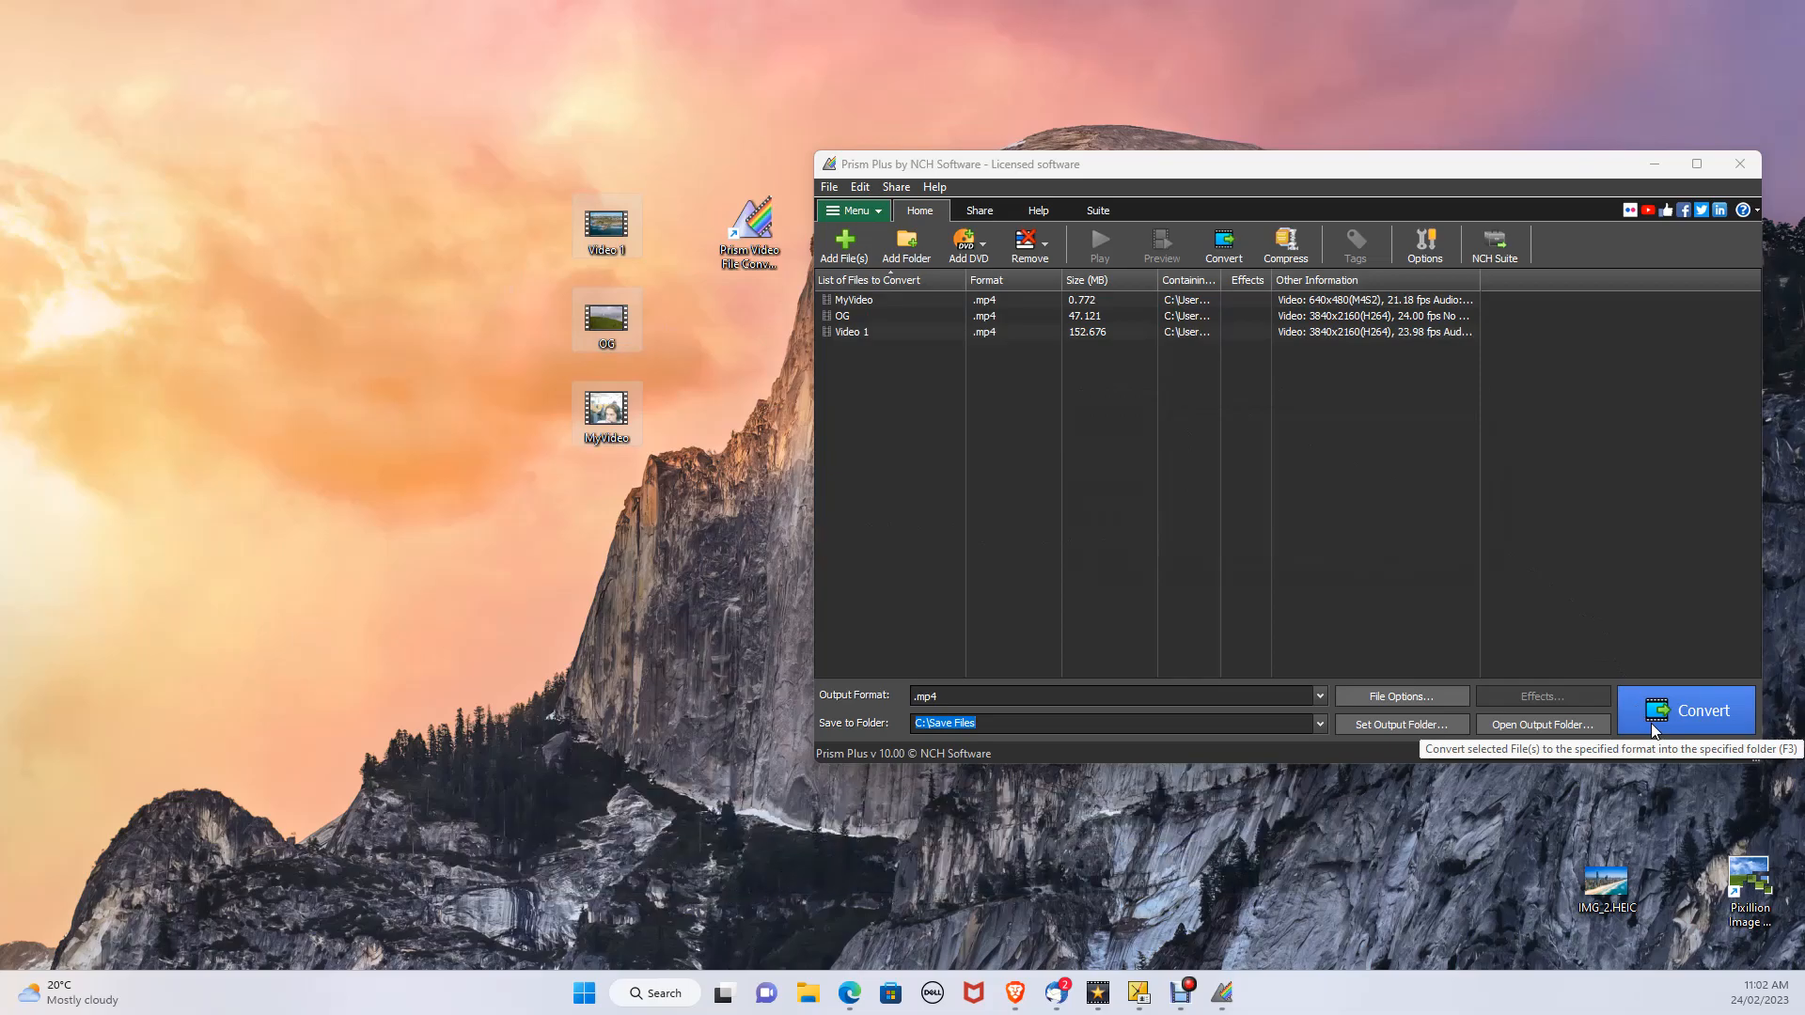